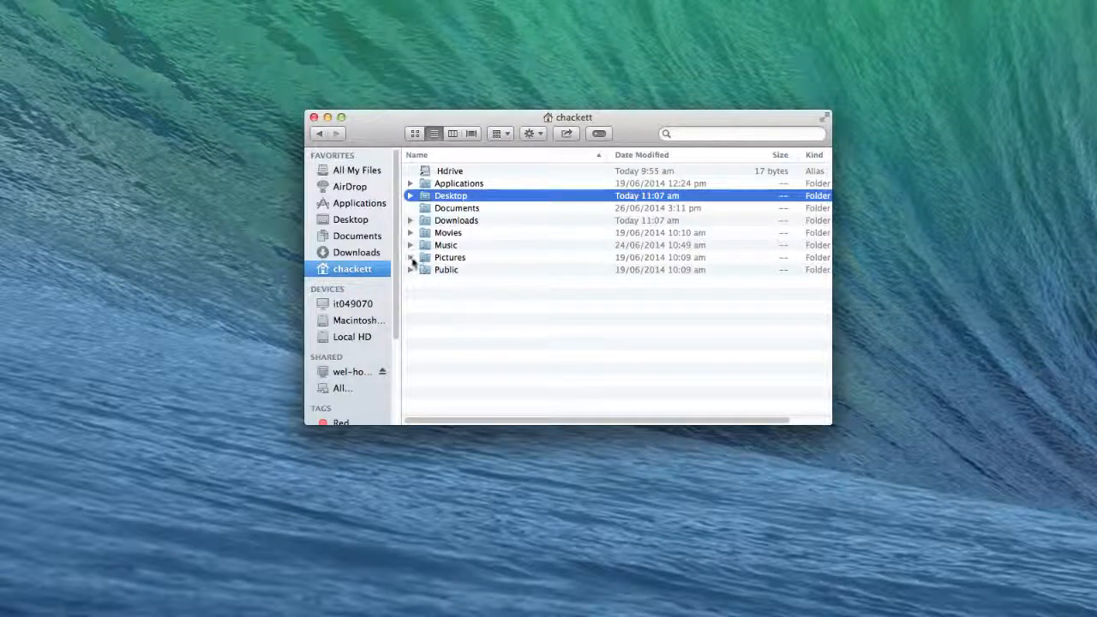
- Open Pictures in the home folder to reveal the My_Project_Files folder
double_click(450, 257)
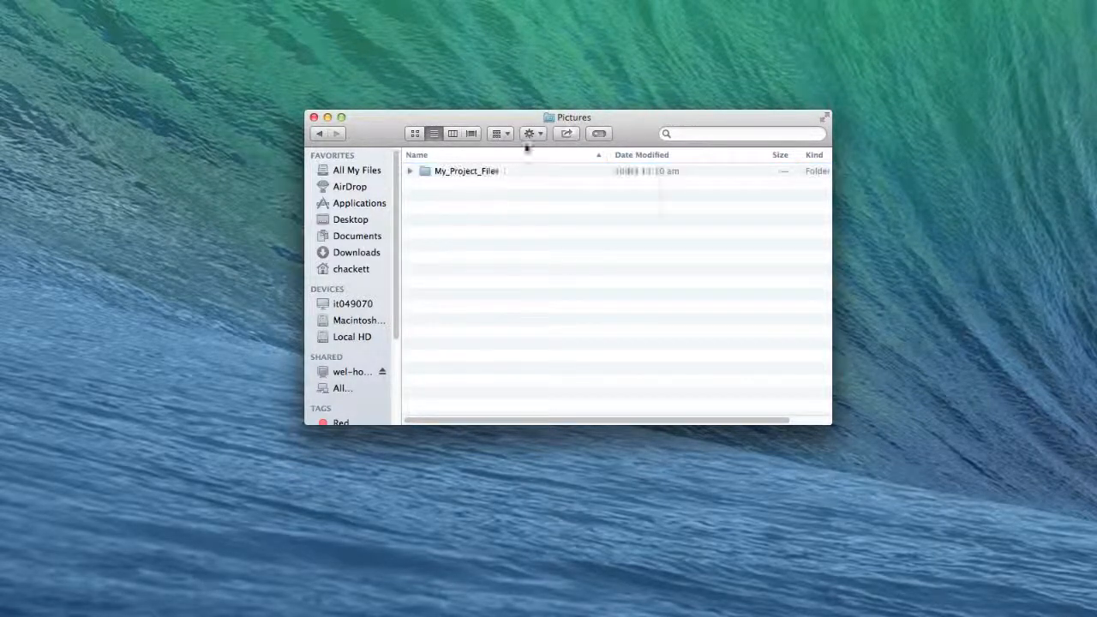
- Close the Finder window, leaving the Hdrive, Macintosh HD and Local HD desktop icons
left_click(530, 133)
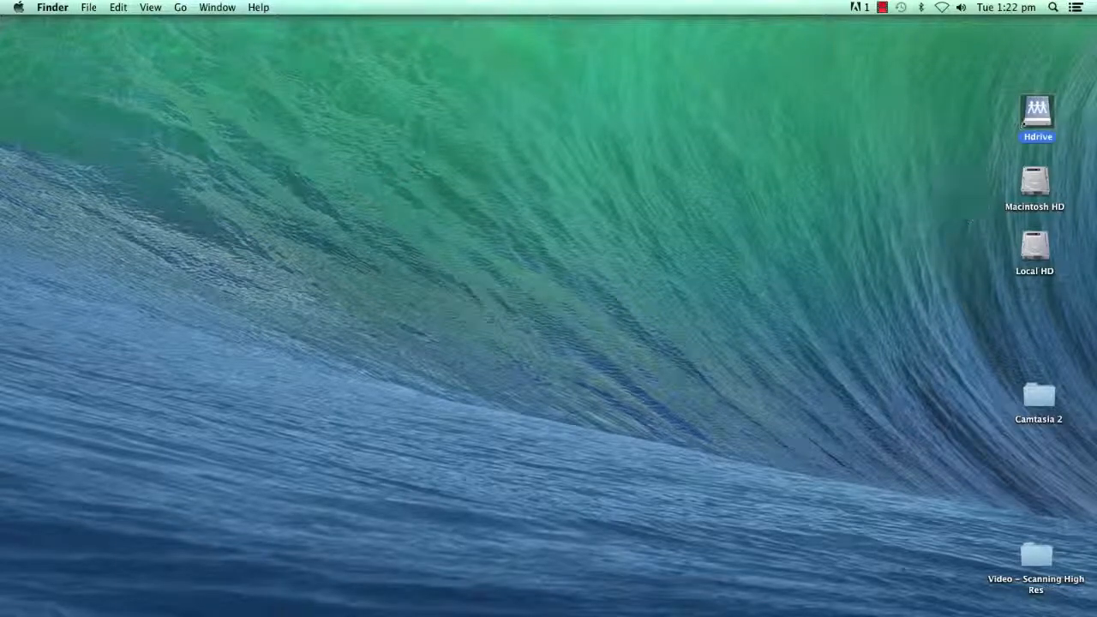
double_click(1037, 112)
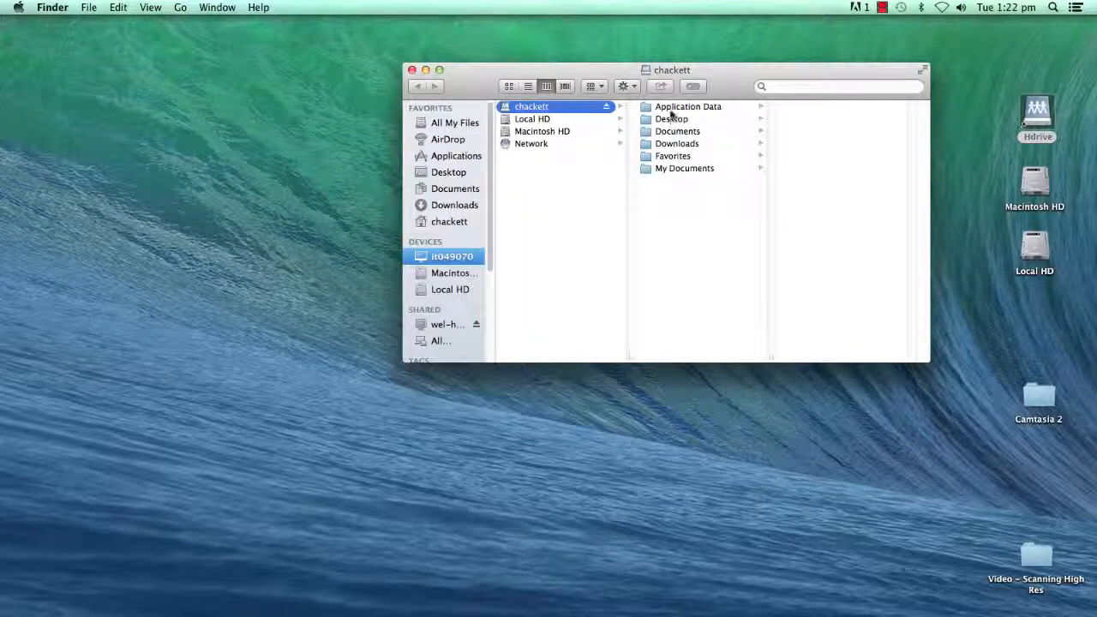
mouse_move(677, 200)
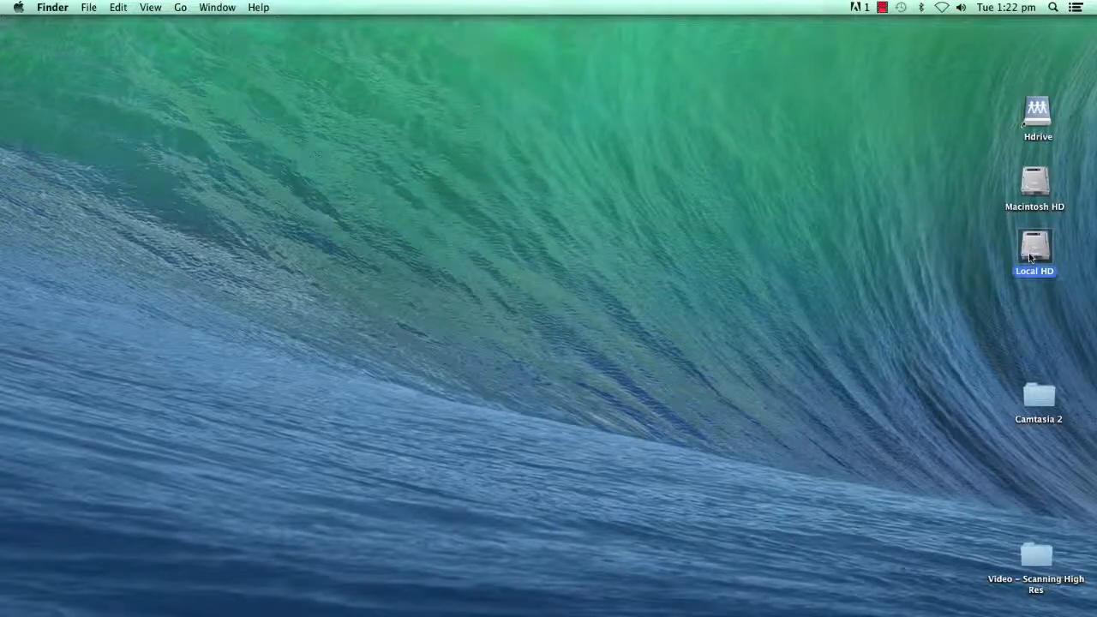
- Open the Local HD drive and show its Get Info window
double_click(1035, 248)
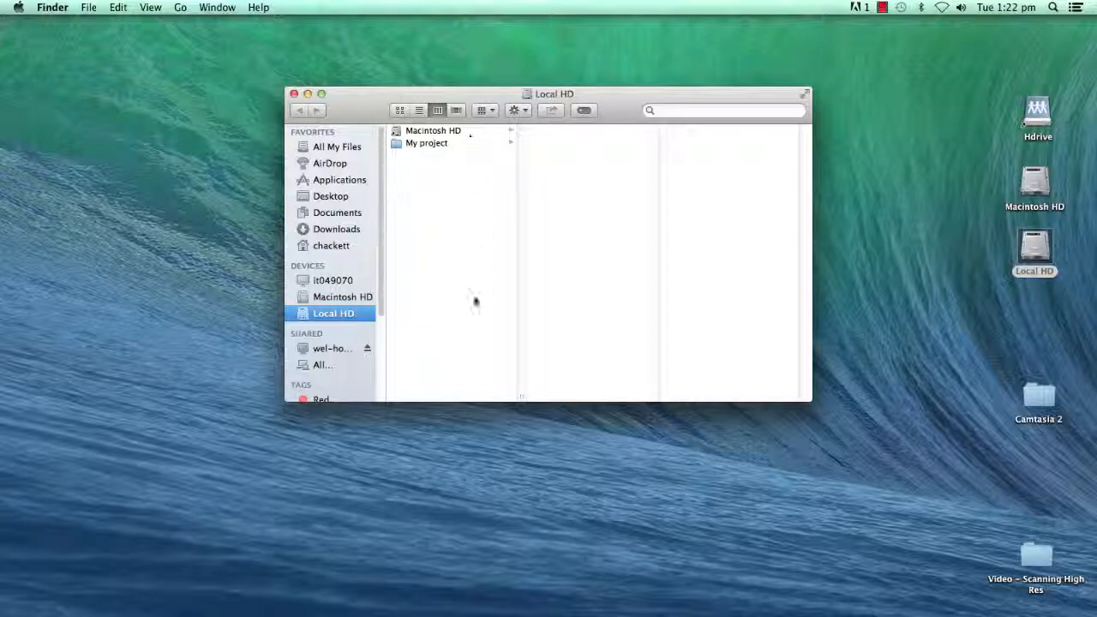
right_click(333, 313)
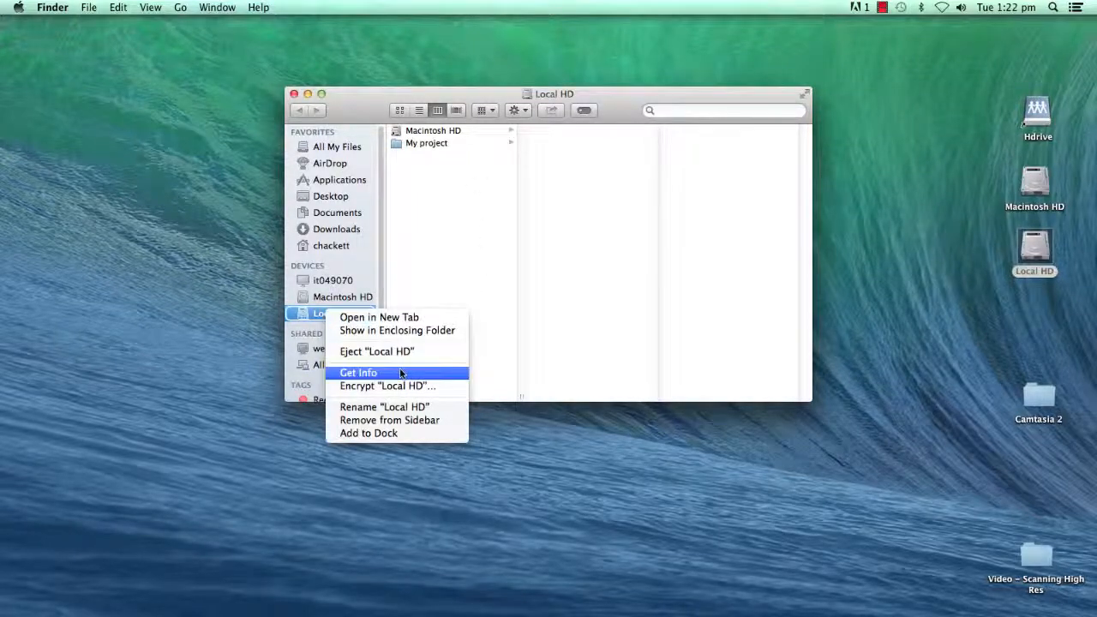
left_click(359, 372)
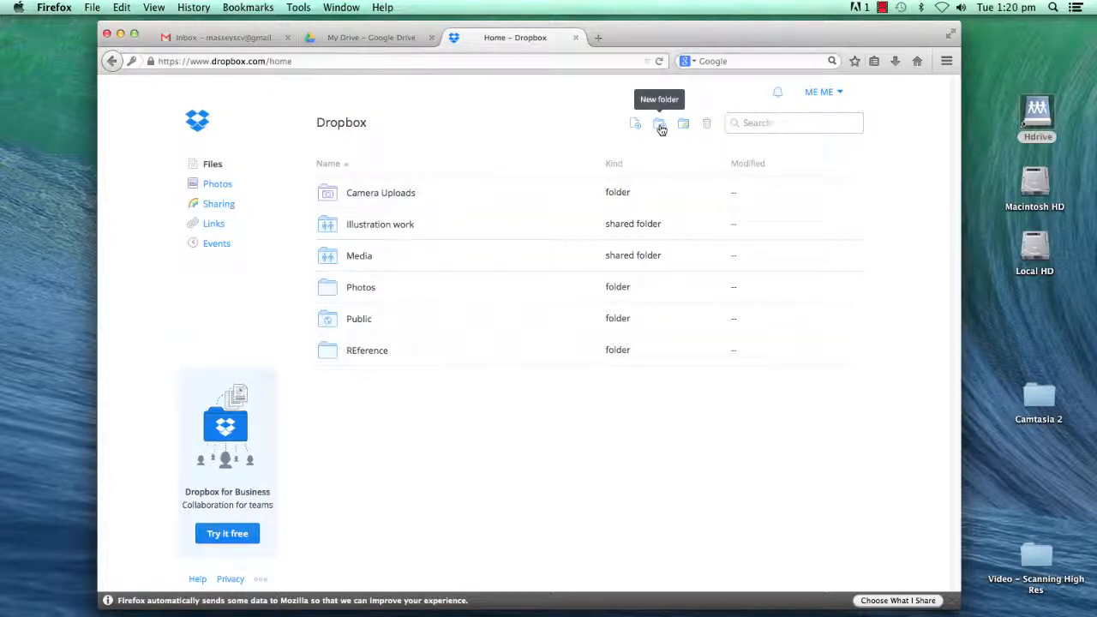
mouse_move(636, 126)
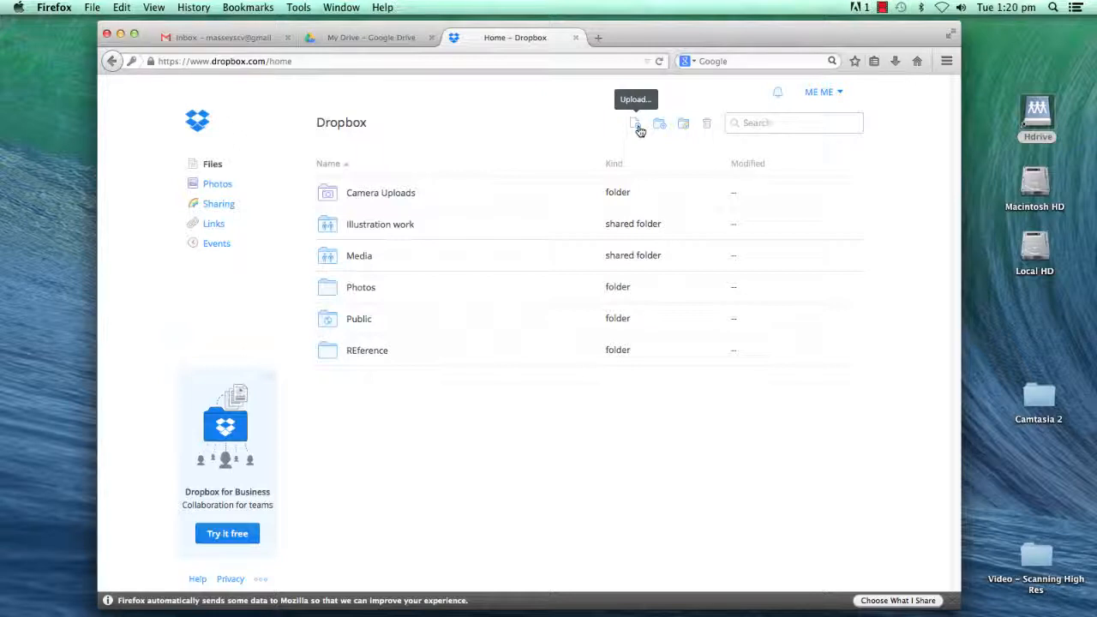
mouse_move(515, 133)
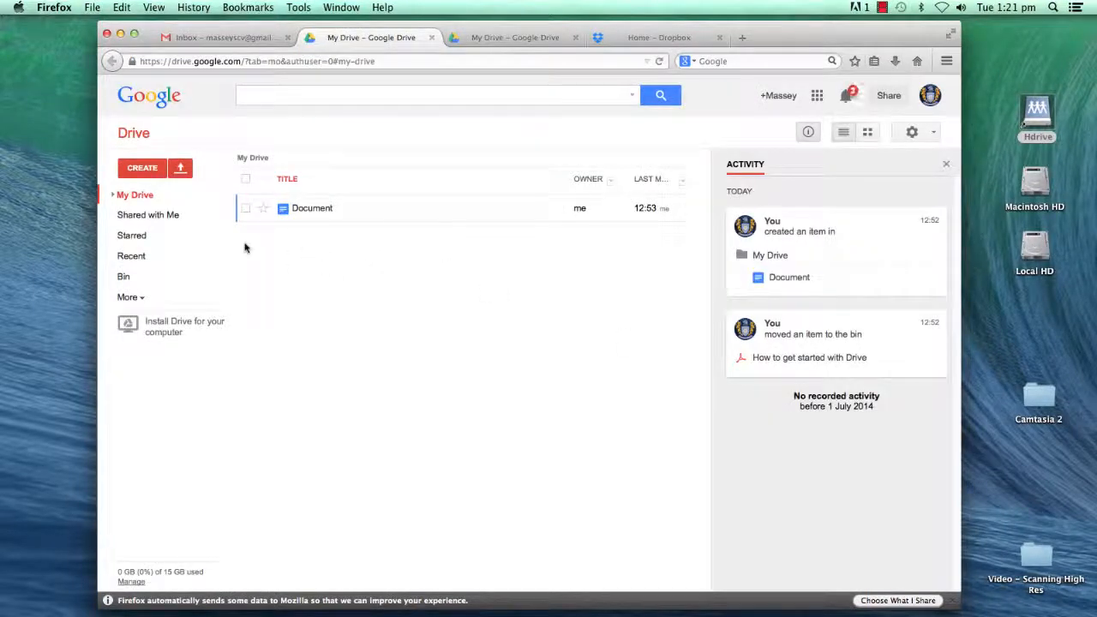
- Start a new Google Drive document from the CREATE menu
left_click(143, 167)
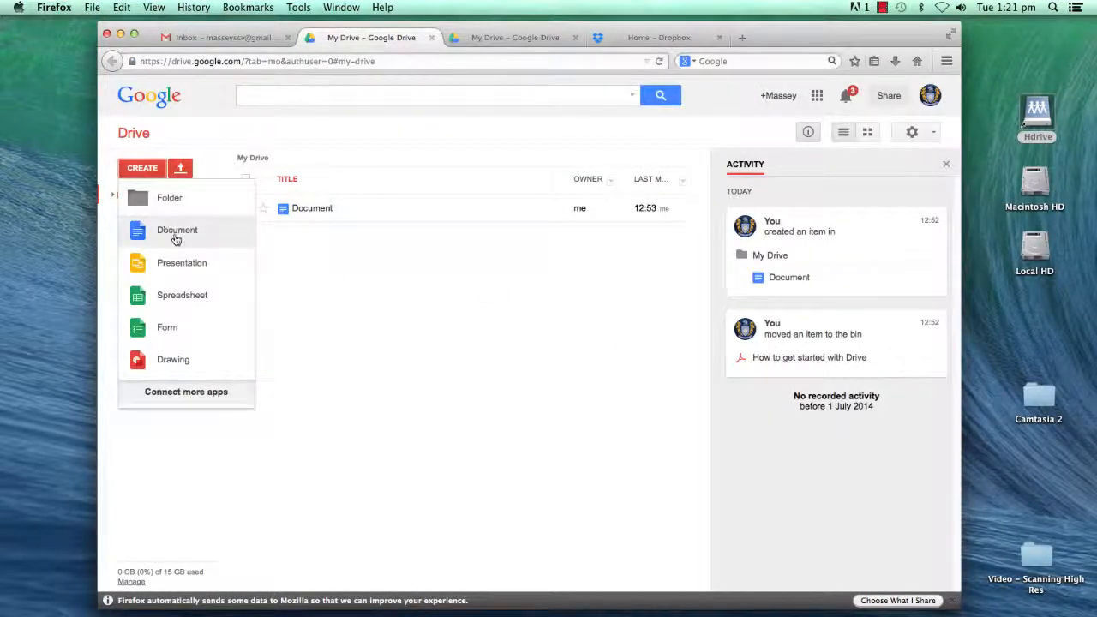
left_click(177, 230)
type("My p")
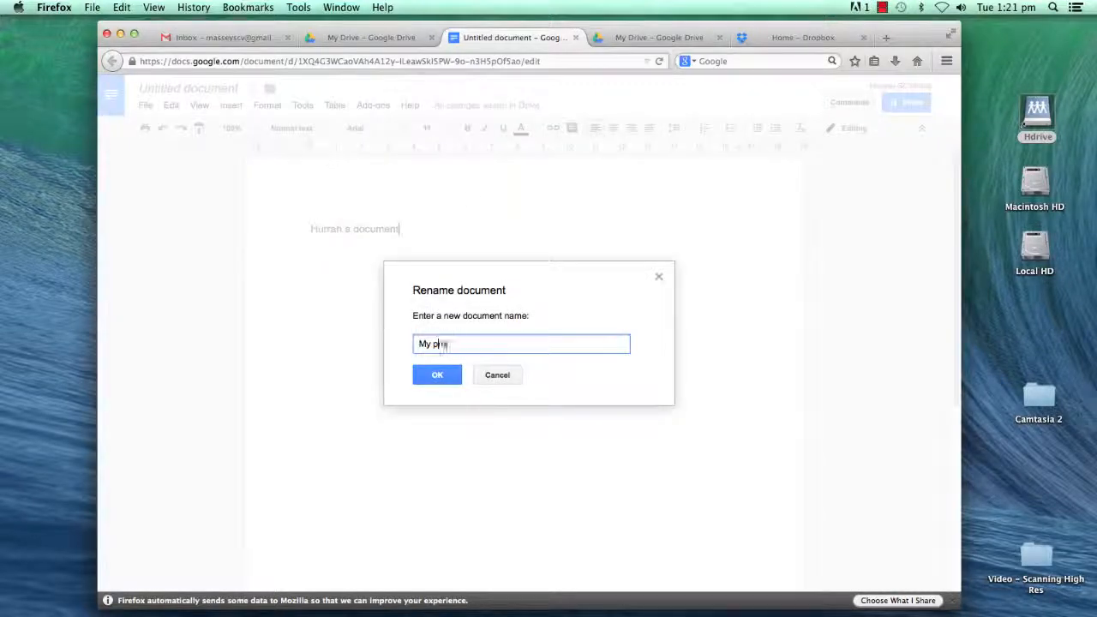
right_click(326, 310)
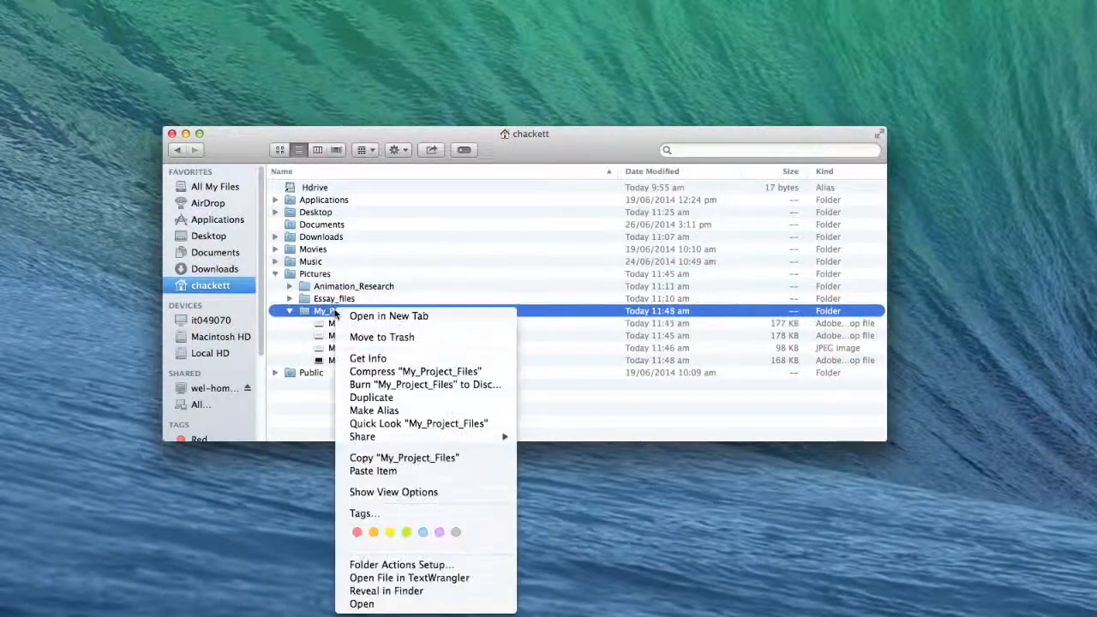
- Create a Massey_Logo_Project folder on Local HD and open it
left_click(211, 353)
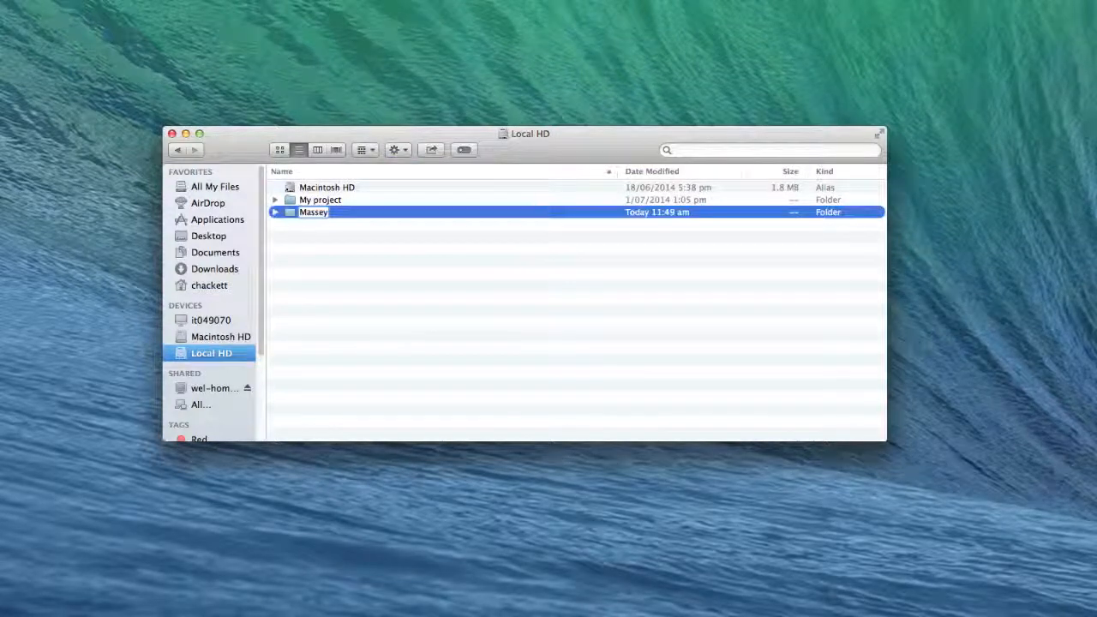
type("Massey_Logo_Project")
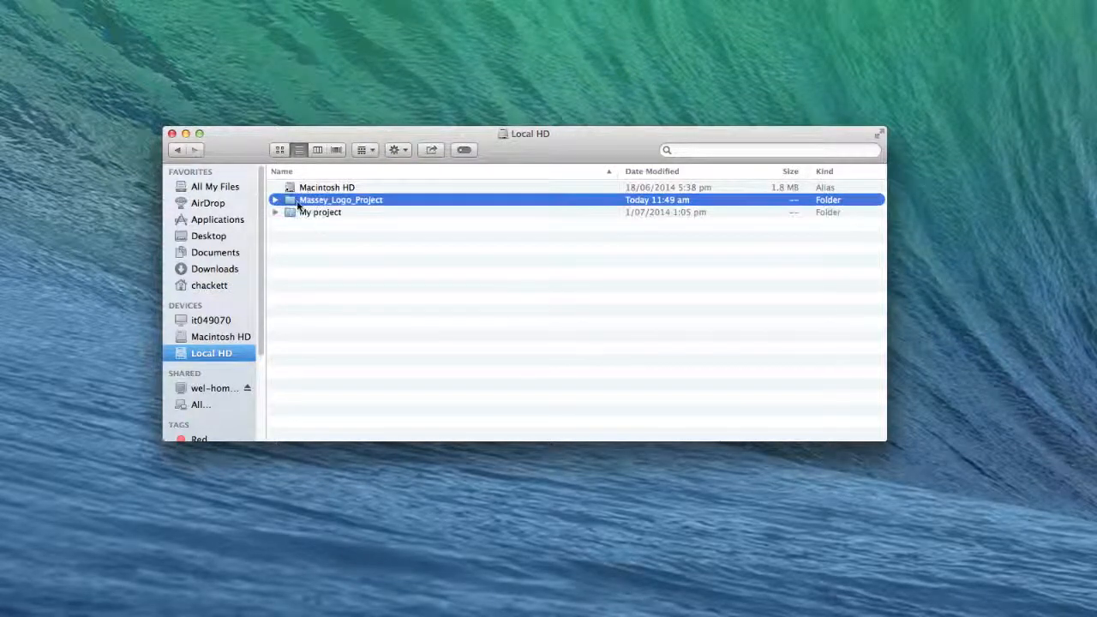
double_click(342, 200)
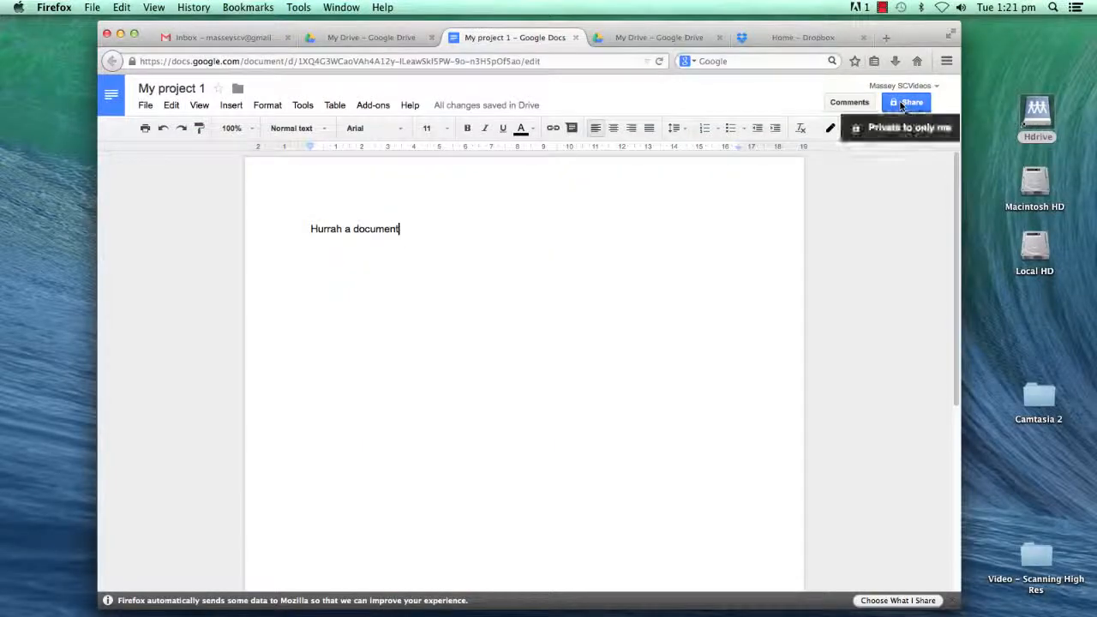
- Open the Share settings for the My project 1 Google document
left_click(906, 102)
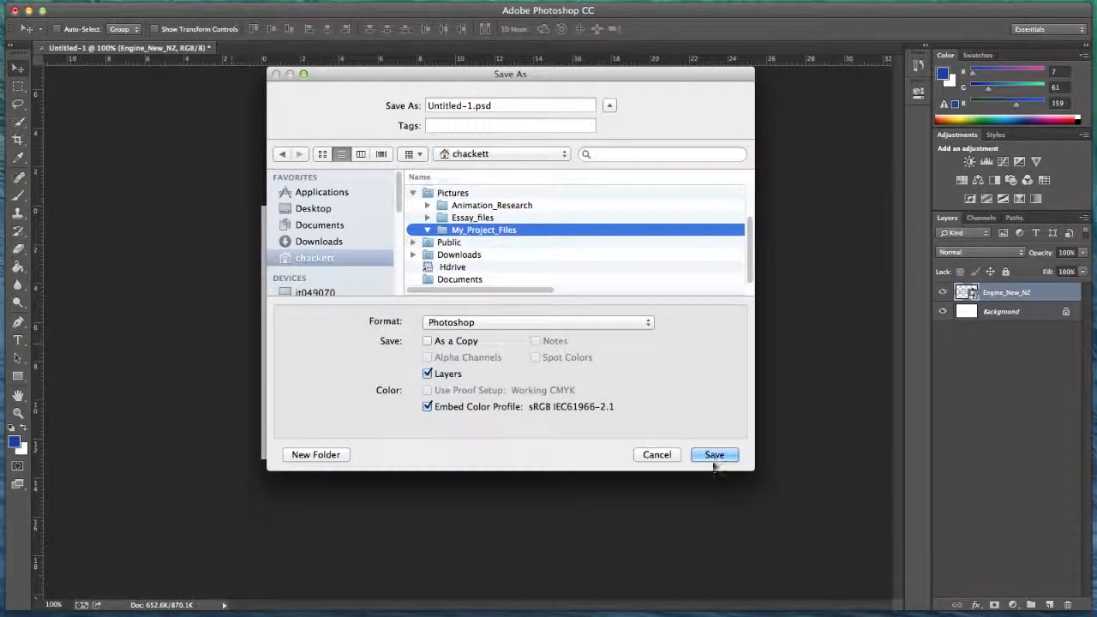
- Save the logo as Massey_logo_1.psd and Massey_logo_2.psd in My_Project_Files
double_click(485, 229)
type("Massey_logo")
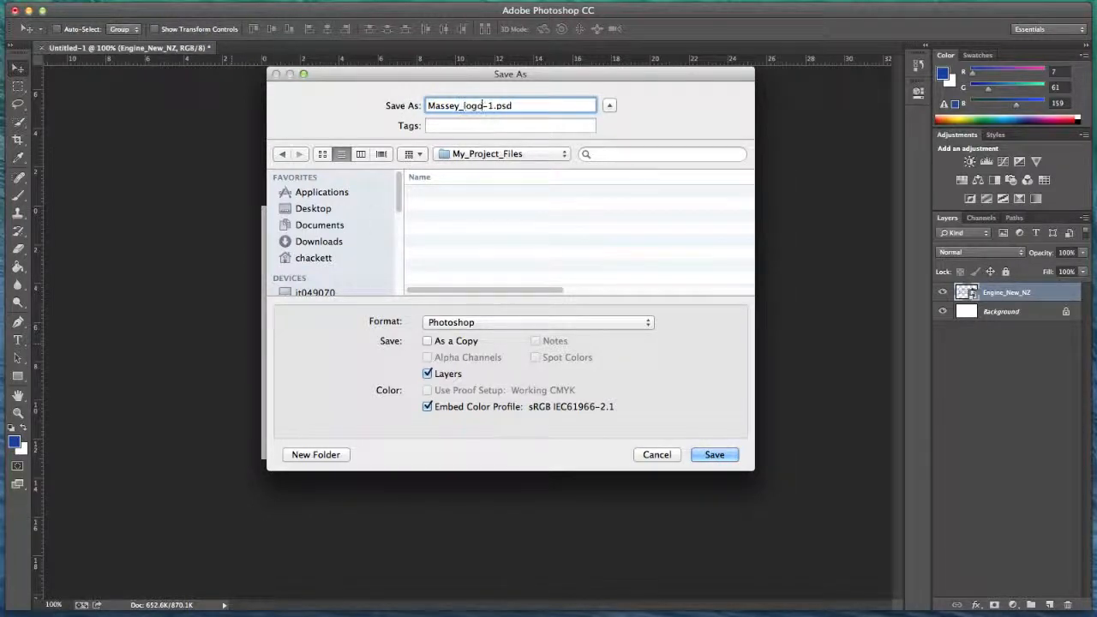
left_click(714, 454)
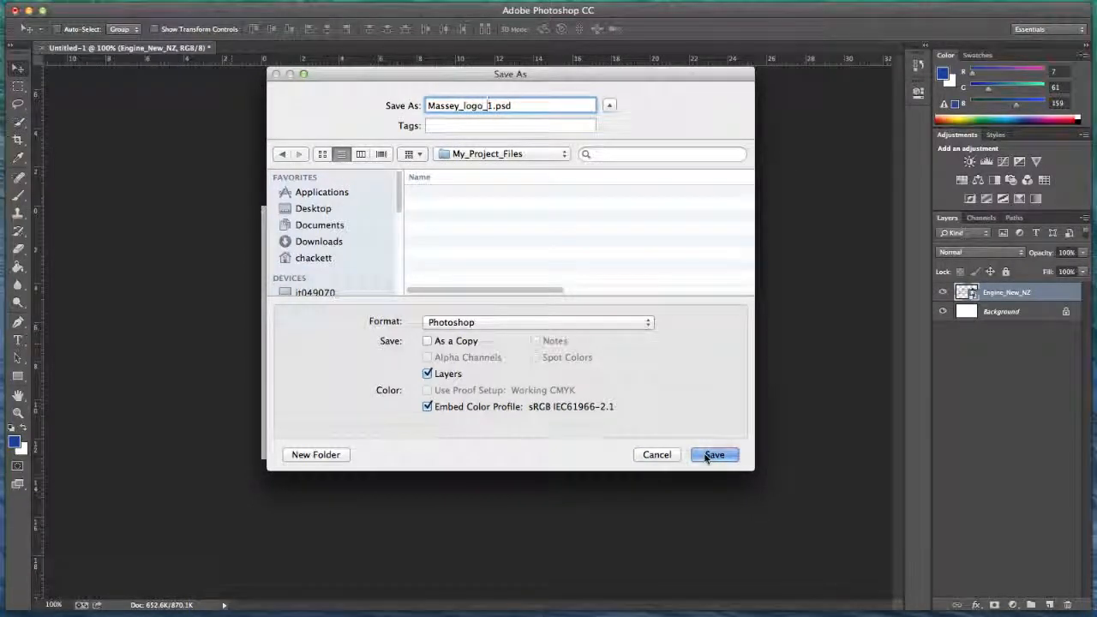
left_click(714, 455)
type("2")
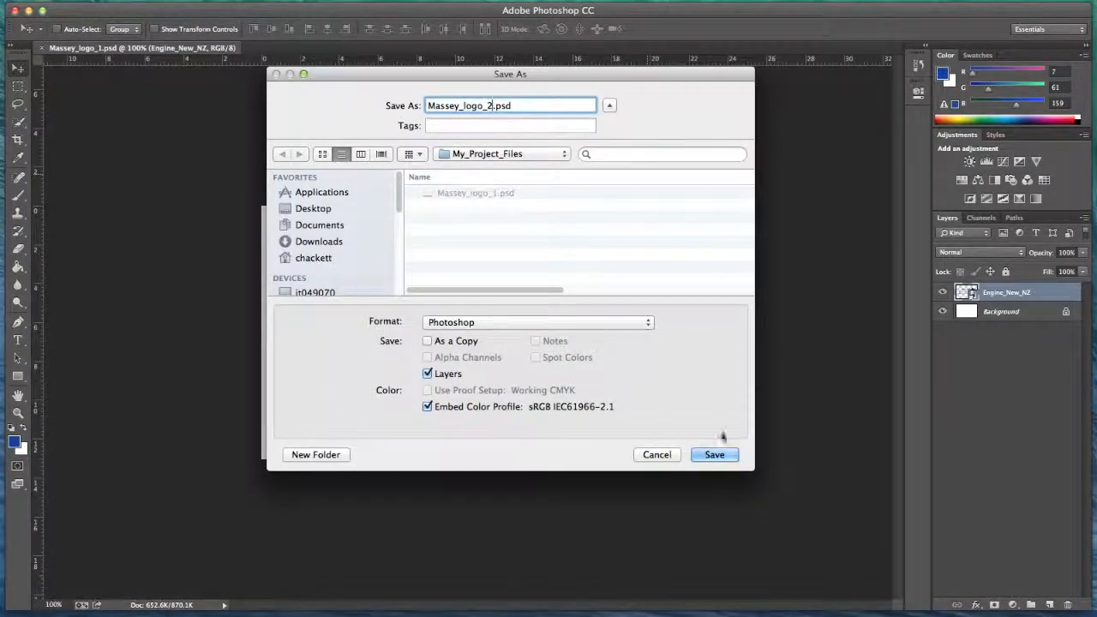
left_click(714, 455)
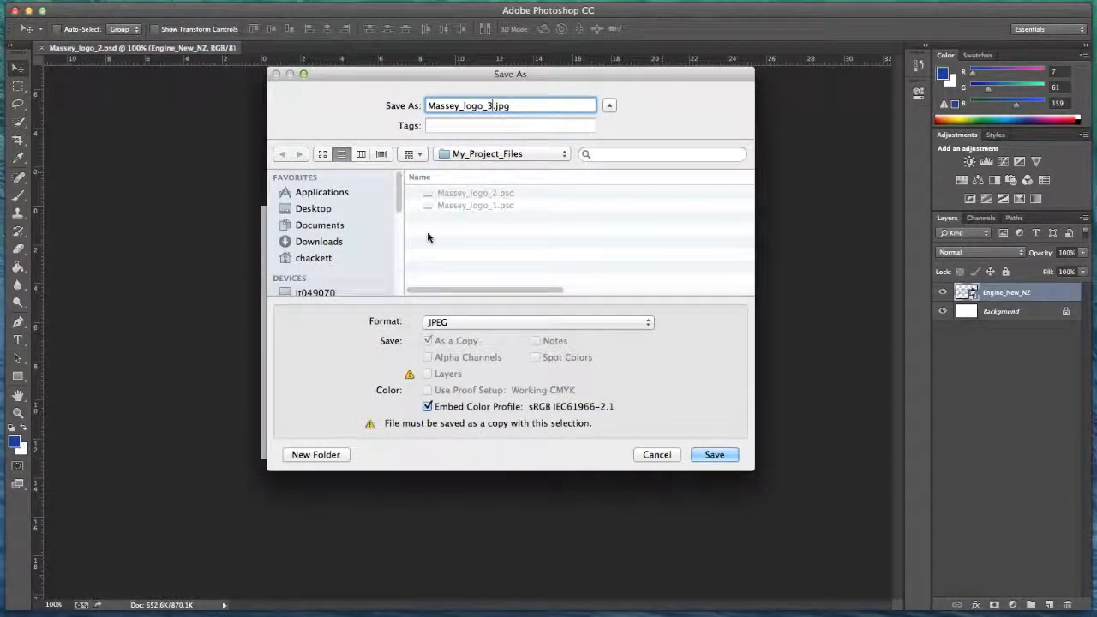
- Save Massey_logo_3.jpg and the black-background Massey_logo_Black_1.psd in My_Project_Files
left_click(714, 455)
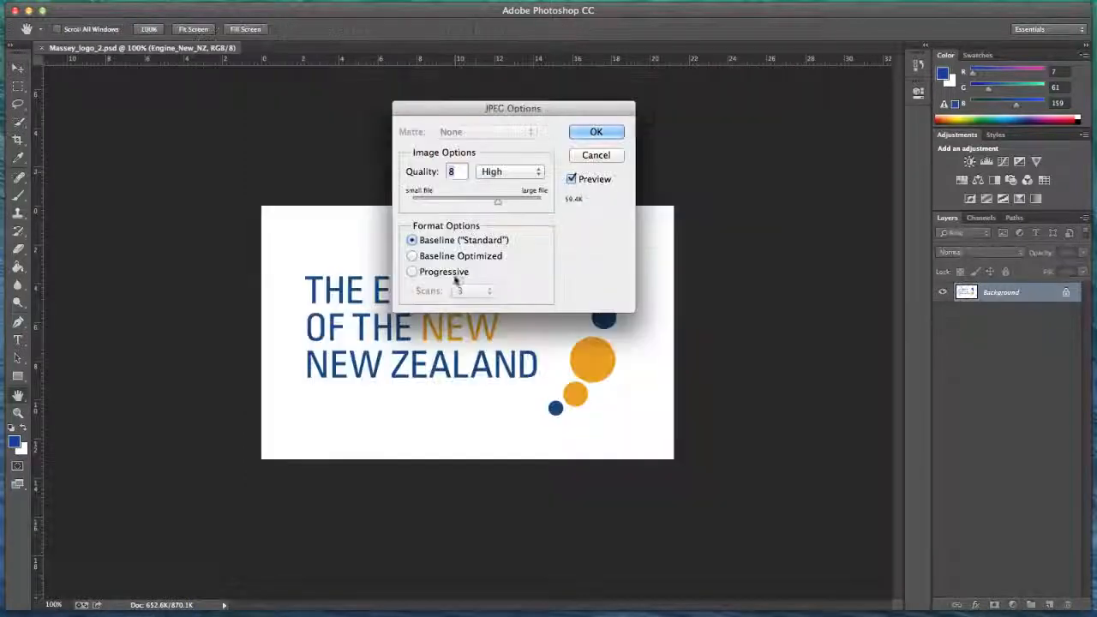
left_click(596, 132)
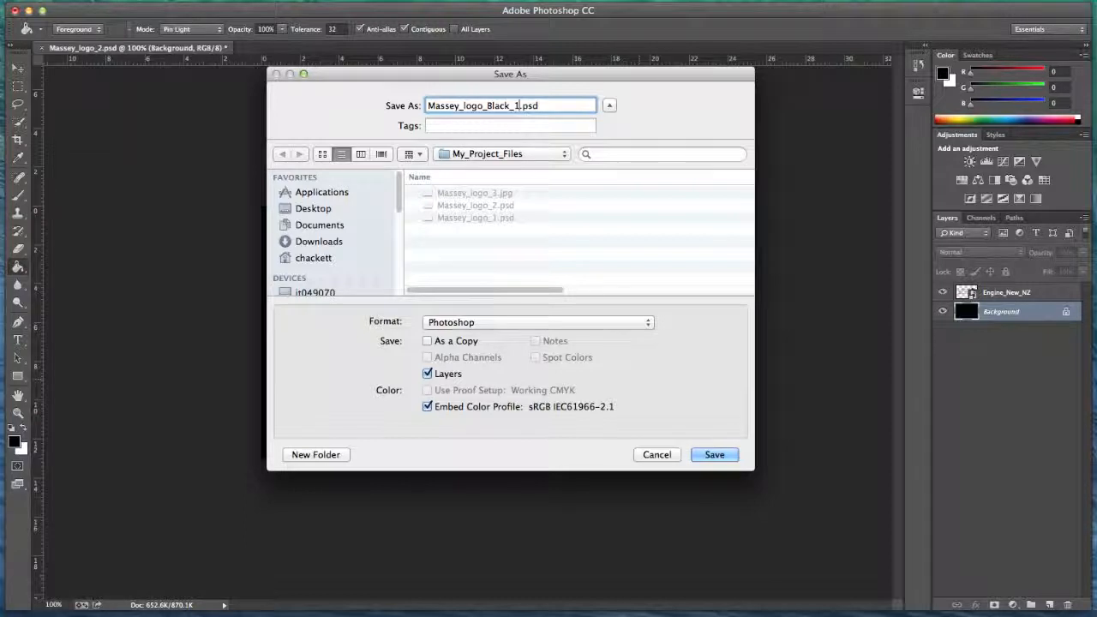
mouse_move(714, 455)
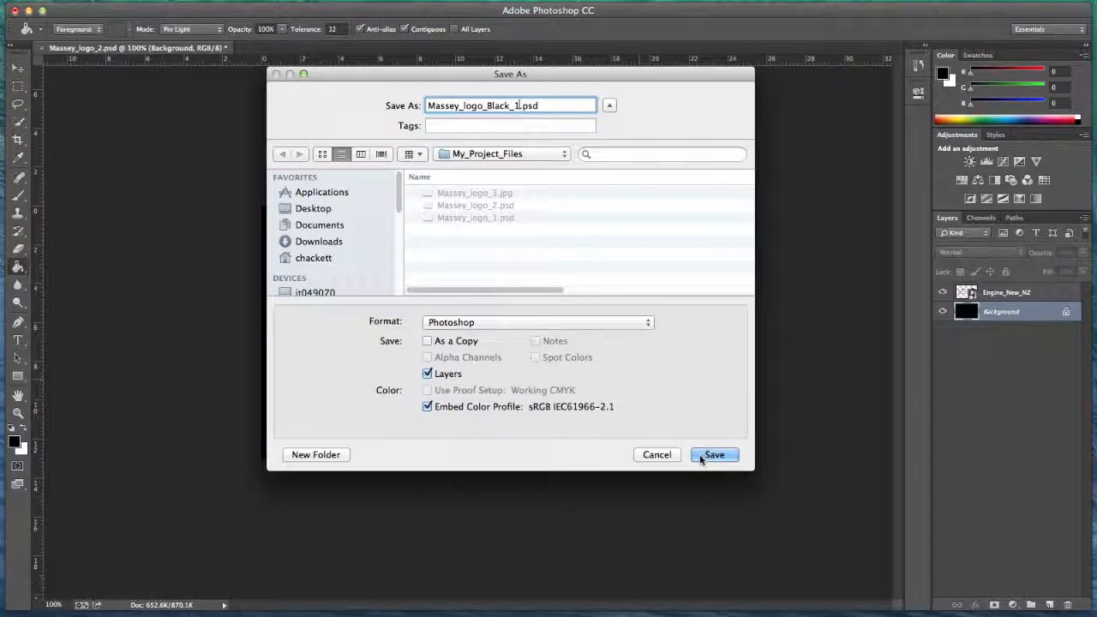
left_click(714, 454)
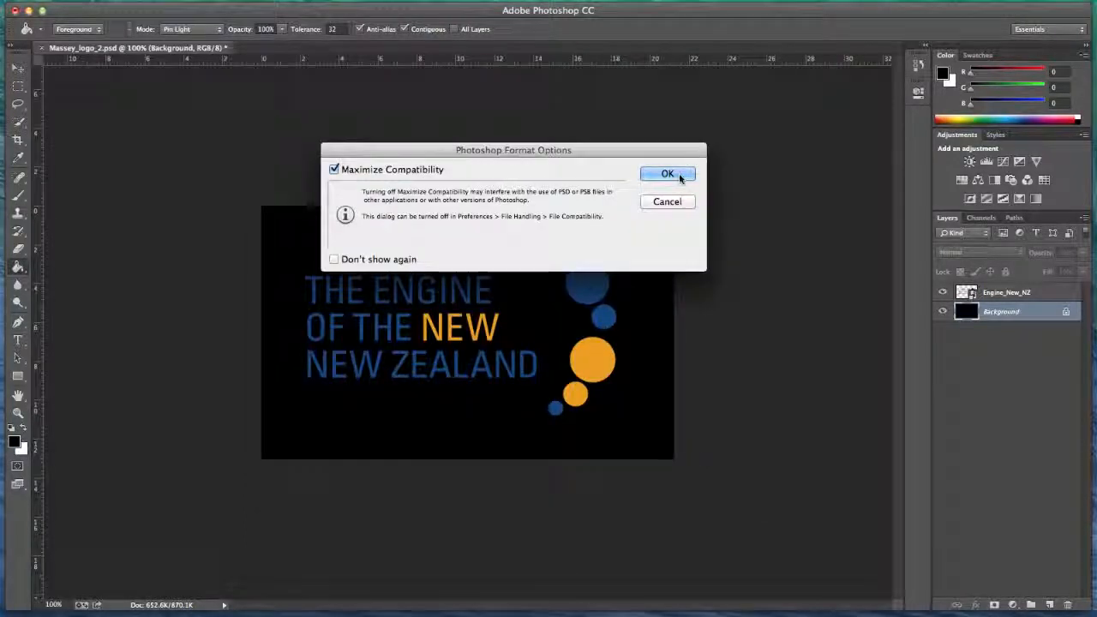
left_click(668, 174)
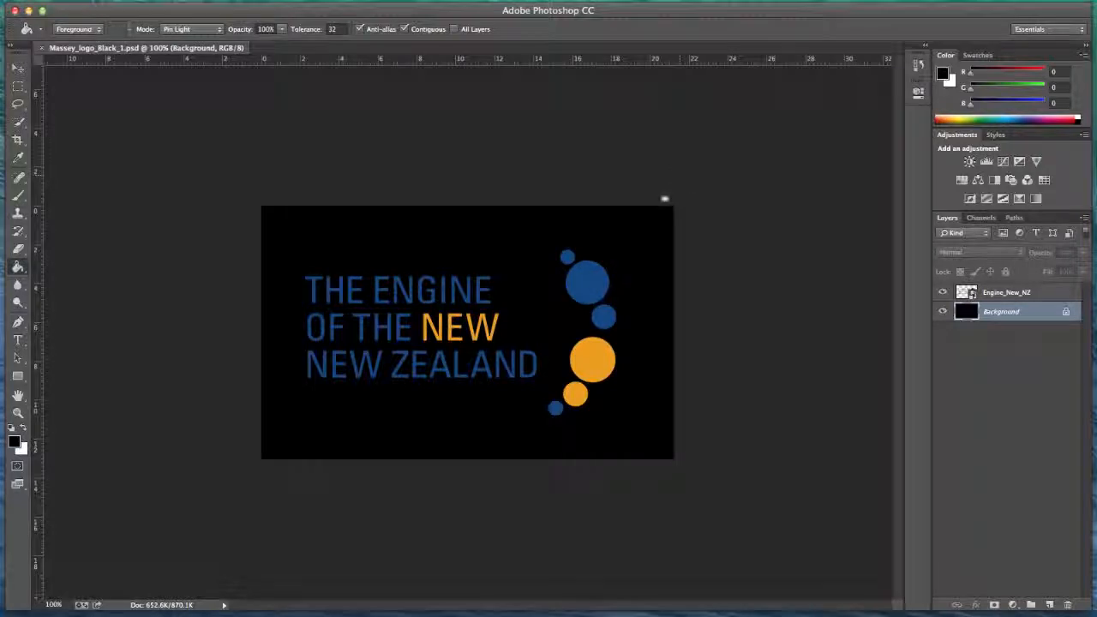